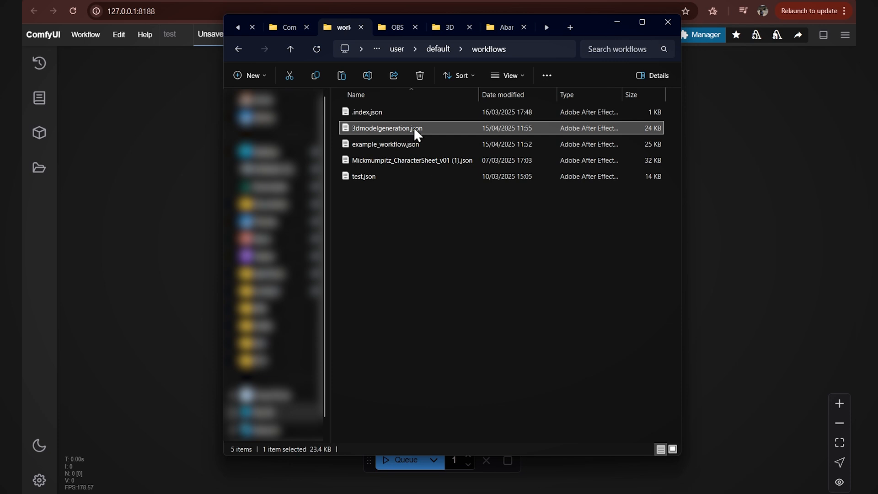
# Load the 3dmodelgeneration.json workflow from the File Explorer workflows folder into ComfyUI.
pyautogui.doubleClick(386, 128)
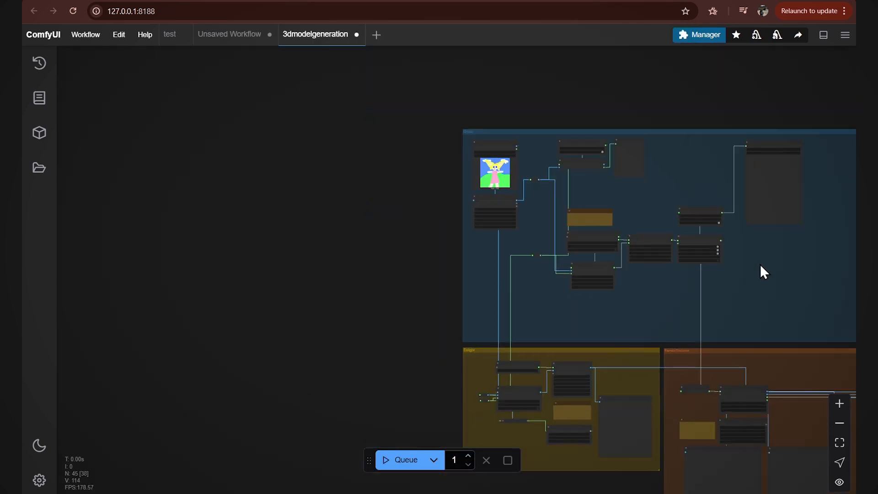
# Pan the canvas to survey the workflow's node groups, including the purple one.
pyautogui.moveTo(765, 272); pyautogui.dragTo(466, 192)
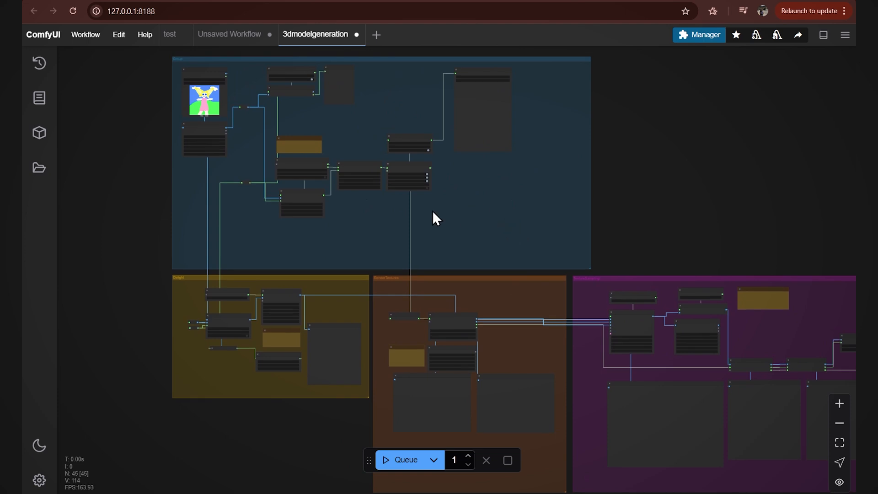
pyautogui.moveTo(241, 132)
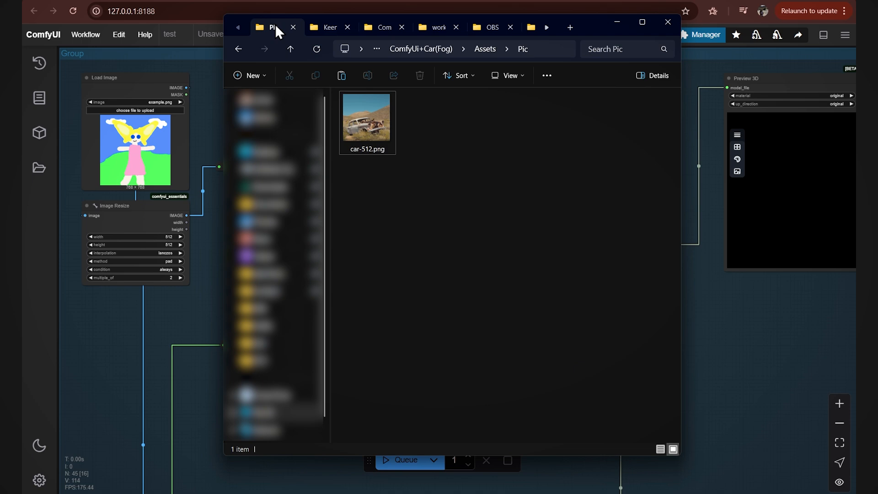
# Put car-512.png from the Pic folder into the Load Image node, replacing the cartoon example.
pyautogui.click(367, 118)
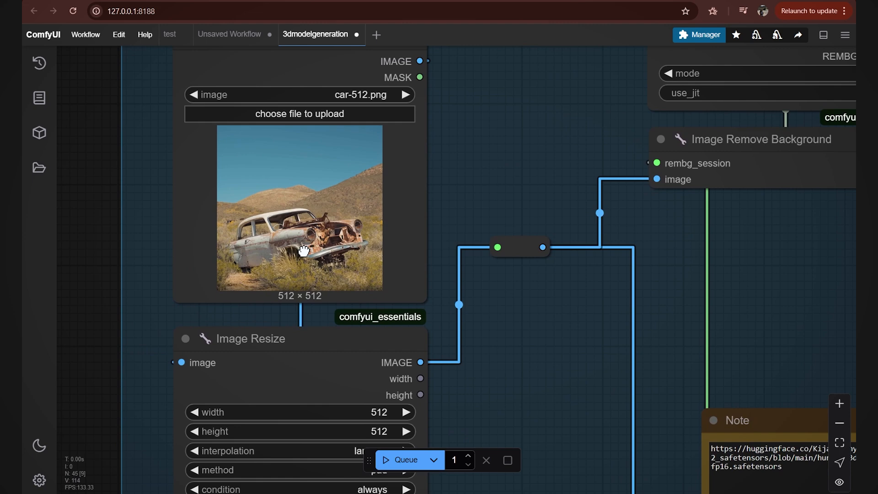
pyautogui.moveTo(305, 250); pyautogui.dragTo(316, 258)
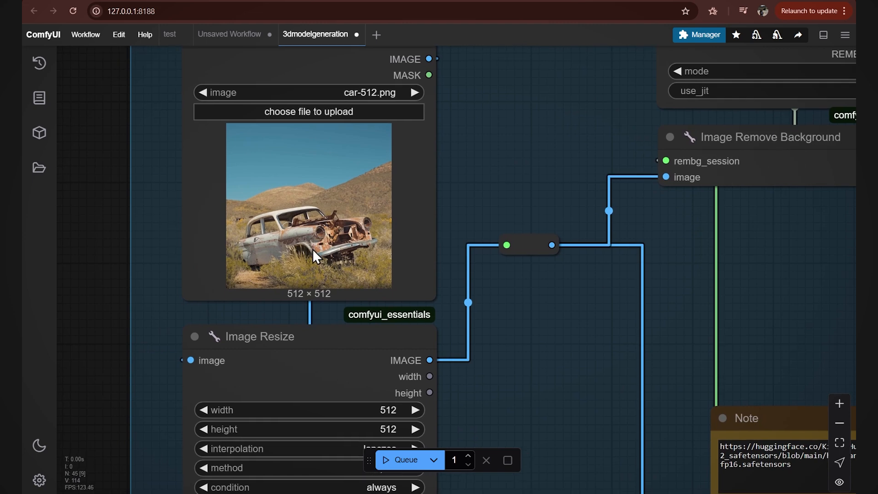
pyautogui.moveTo(324, 300)
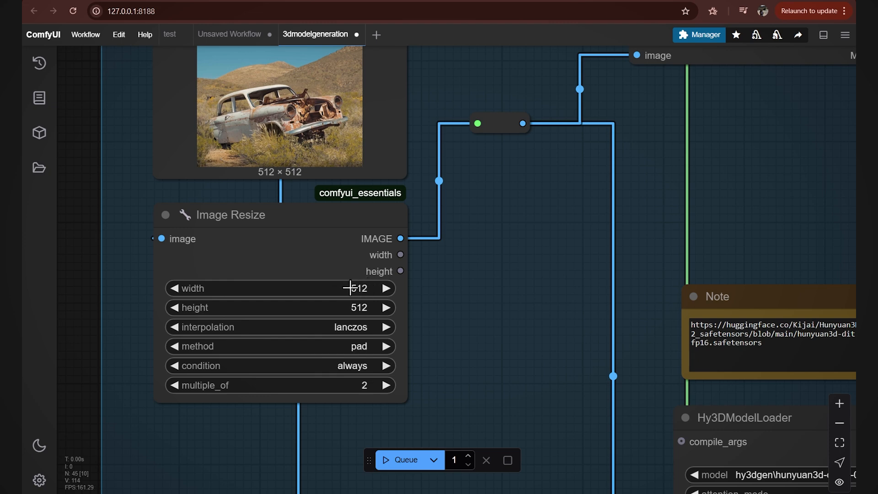
pyautogui.moveTo(350, 278)
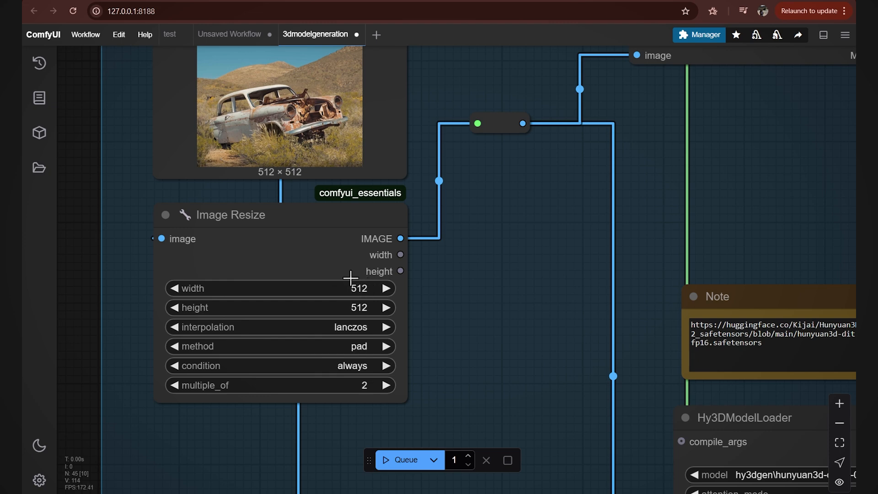
pyautogui.moveTo(341, 317)
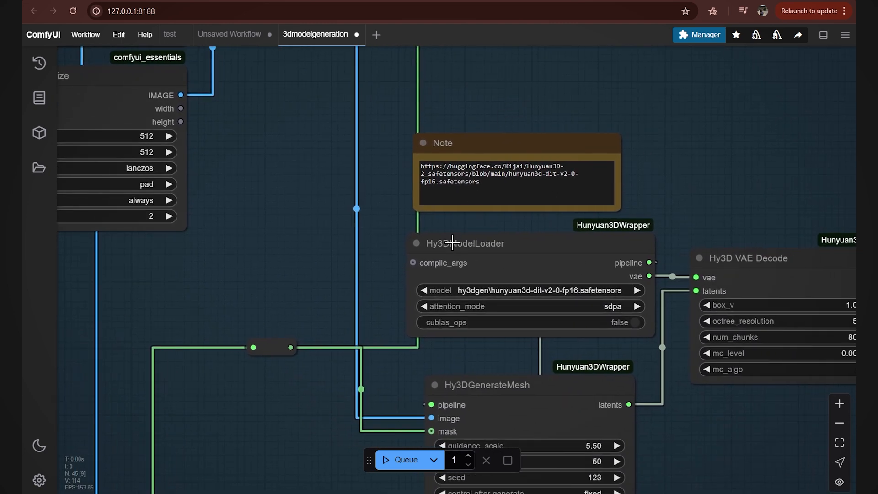
pyautogui.moveTo(500, 267)
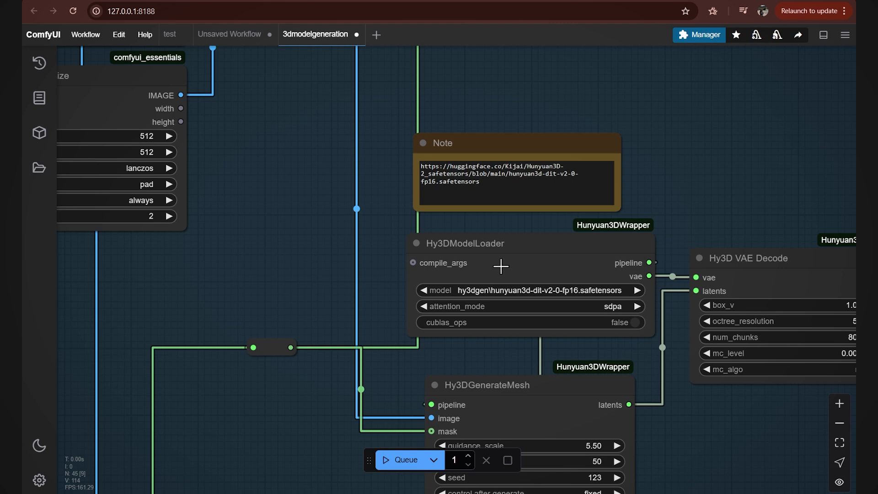
pyautogui.moveTo(493, 271)
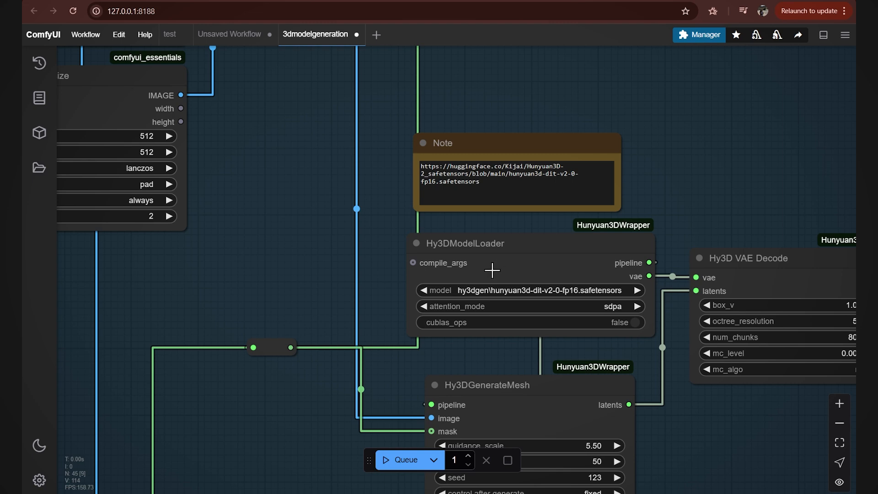
pyautogui.moveTo(565, 284)
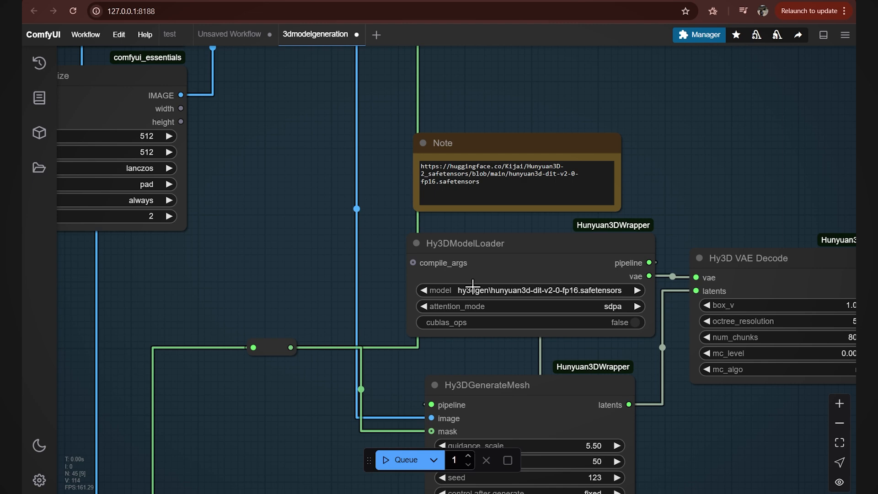
pyautogui.moveTo(407, 239)
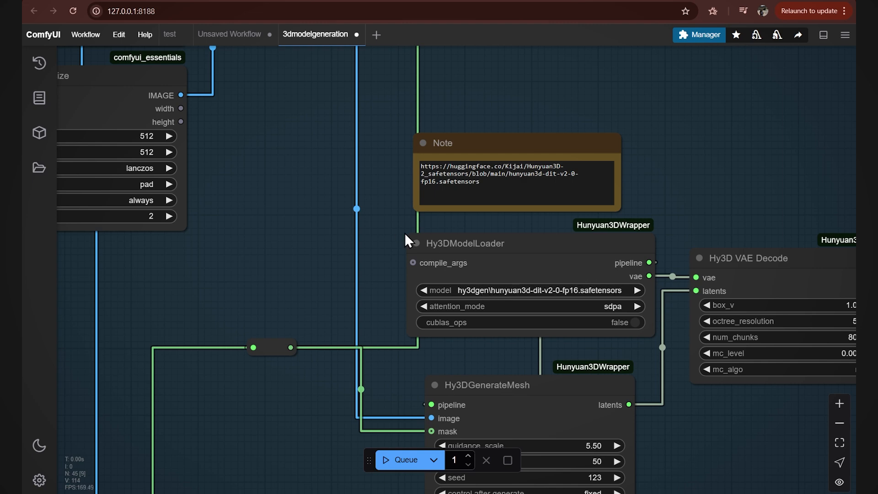
pyautogui.moveTo(135, 42)
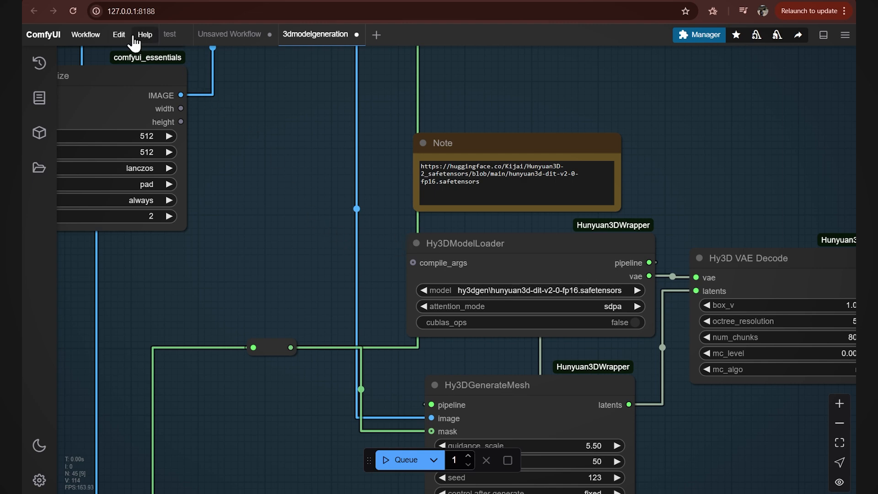
# Refresh node definitions and check Manager for missing custom nodes.
pyautogui.click(118, 35)
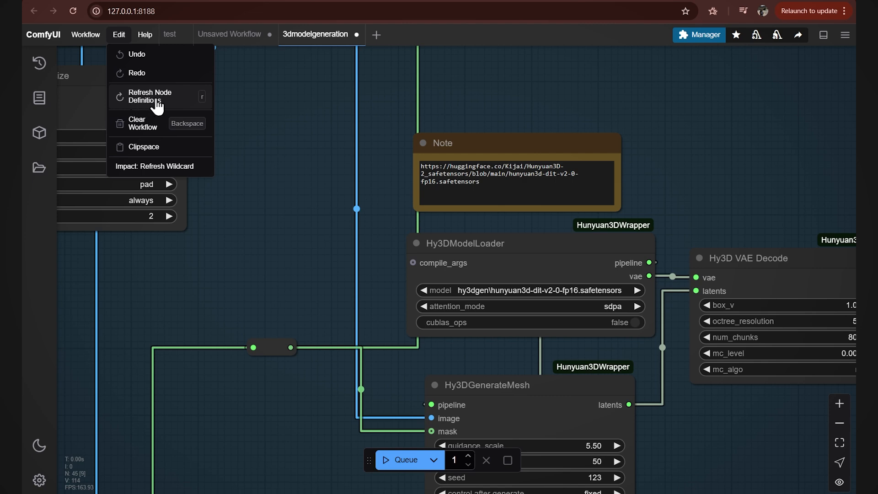
pyautogui.click(667, 63)
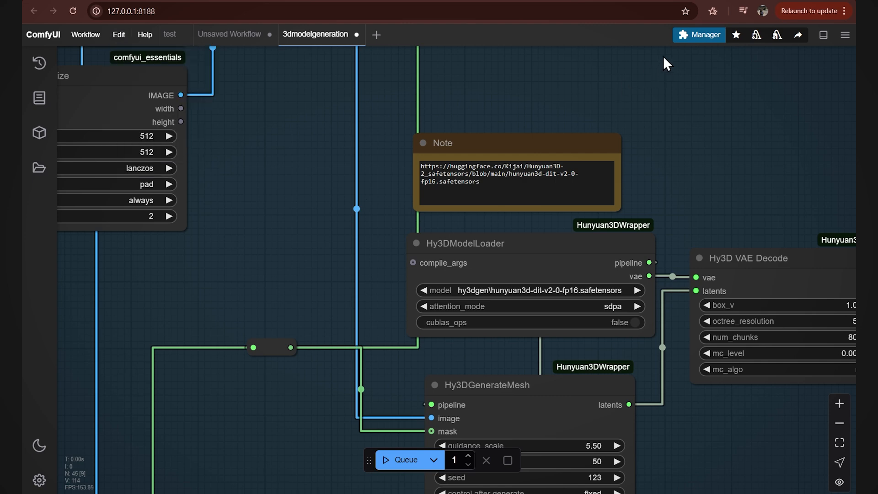
pyautogui.click(698, 34)
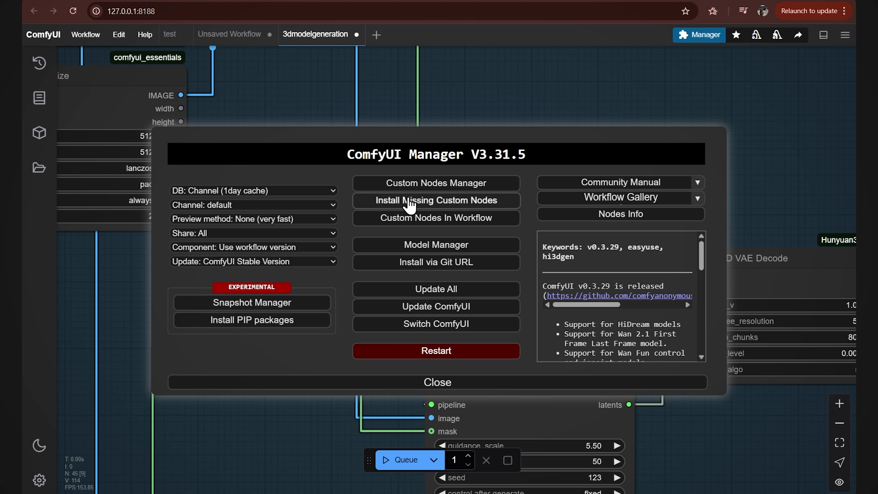
pyautogui.moveTo(419, 207)
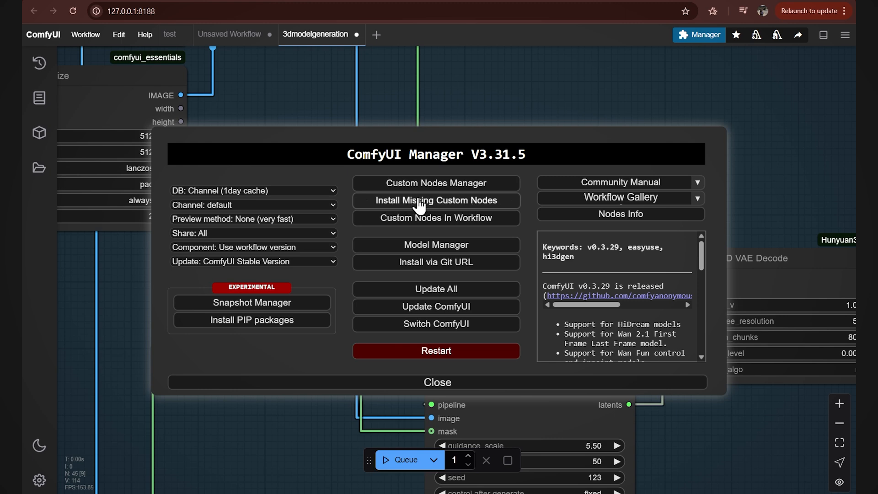
pyautogui.click(438, 382)
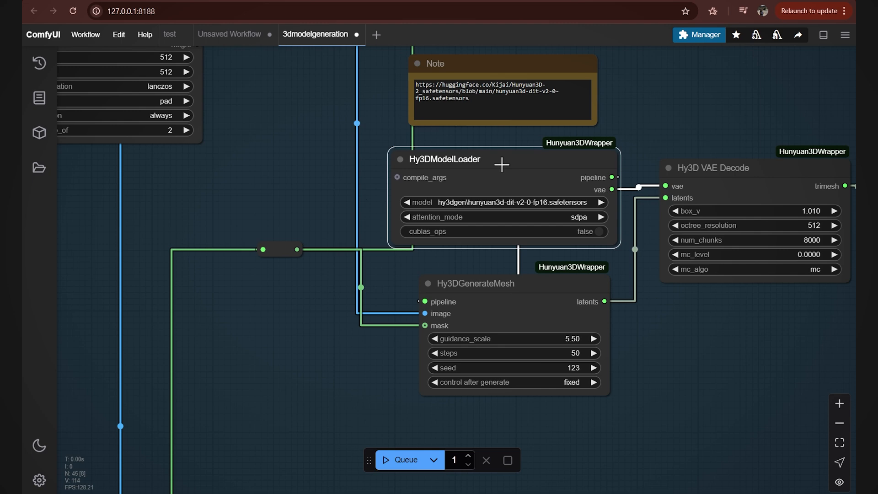
pyautogui.click(501, 63)
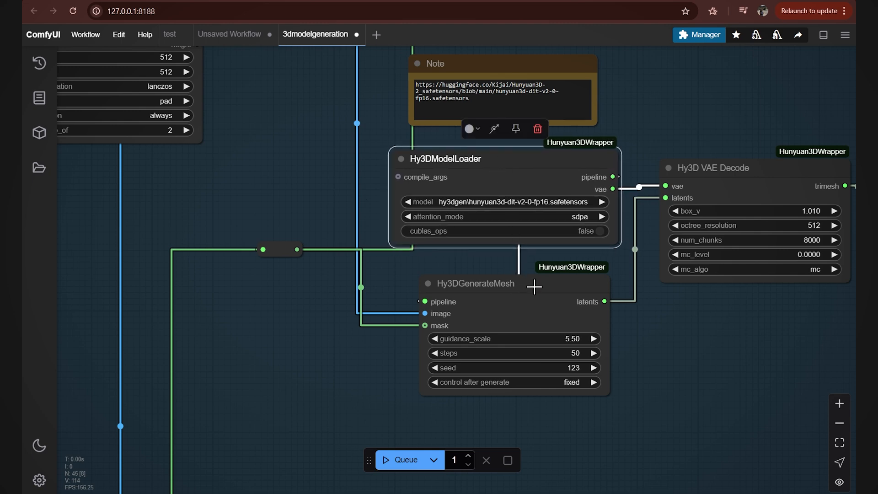
pyautogui.moveTo(554, 312)
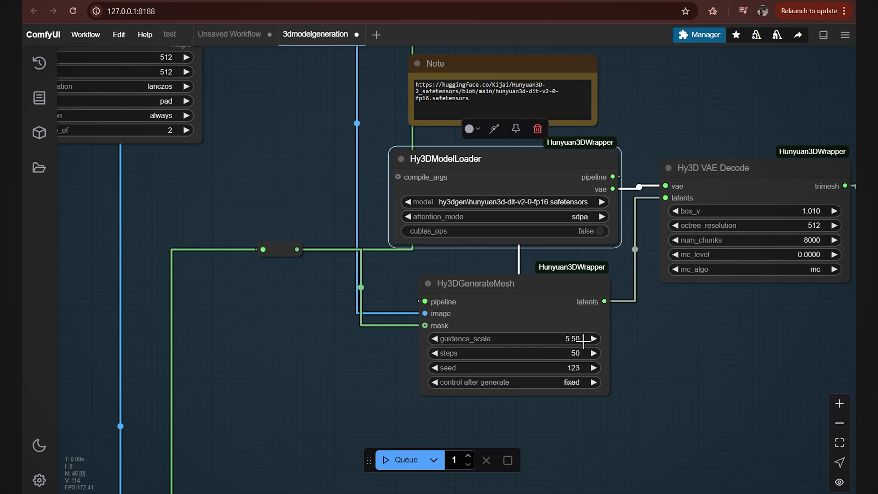
pyautogui.moveTo(504, 338)
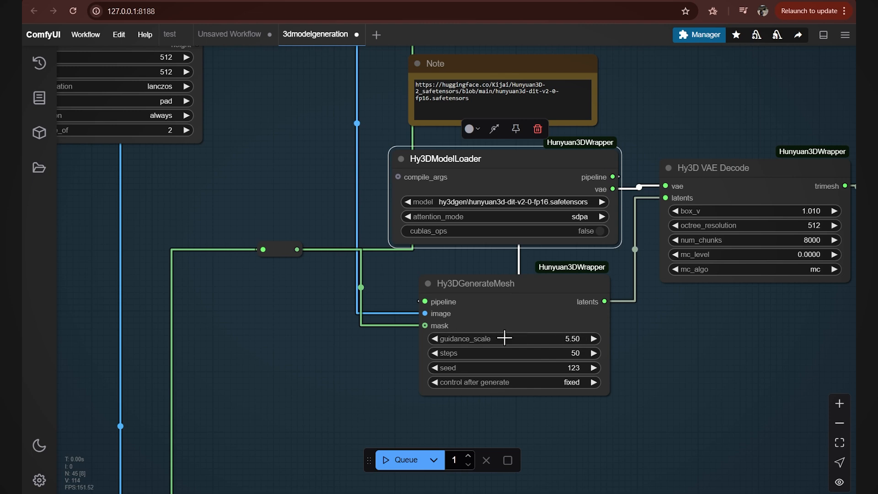
pyautogui.moveTo(507, 337)
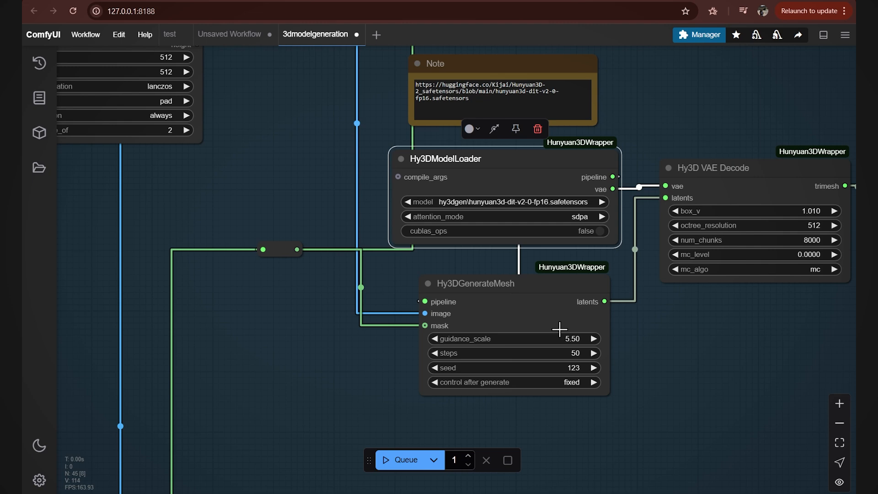
pyautogui.moveTo(561, 328)
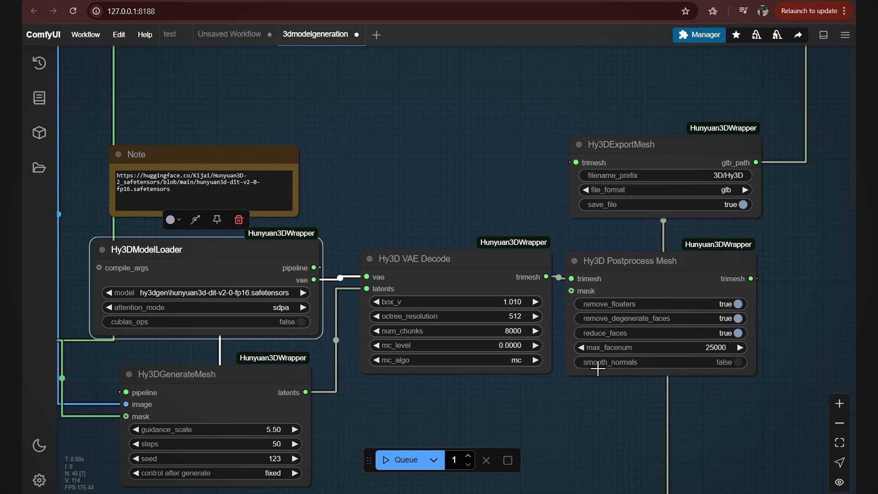
pyautogui.moveTo(755, 301)
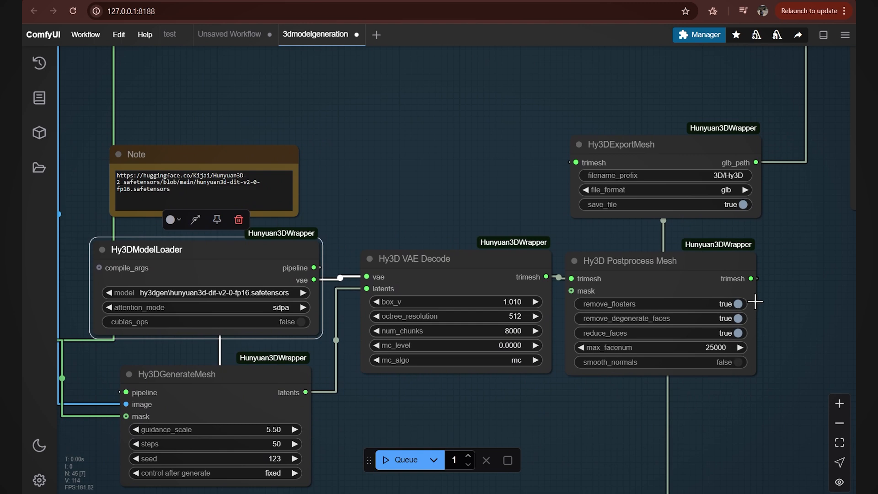
pyautogui.moveTo(741, 318)
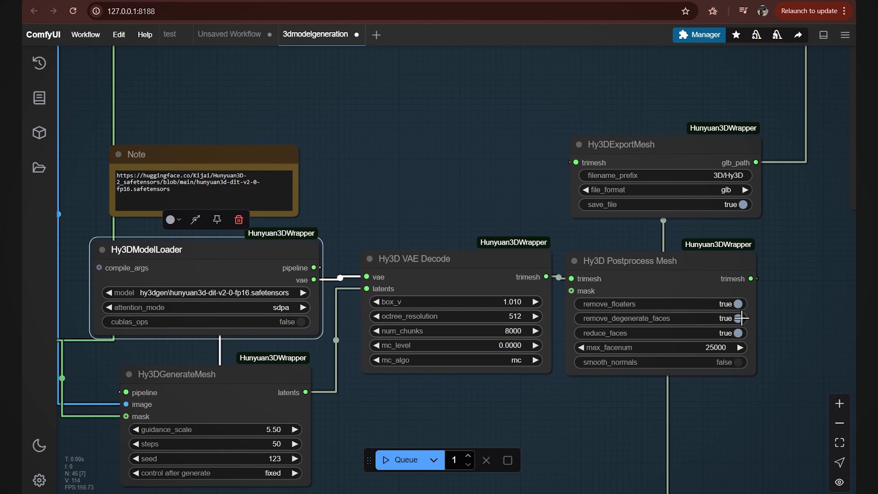
pyautogui.moveTo(640, 348)
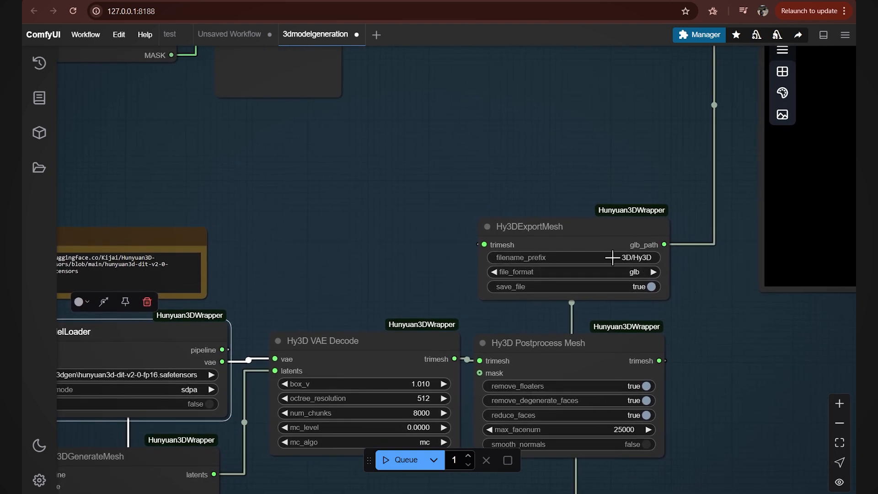
pyautogui.moveTo(740, 165)
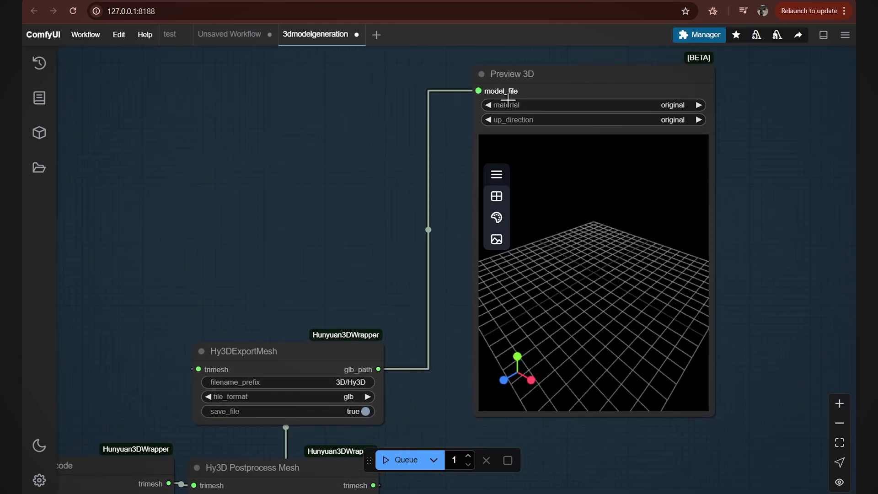
pyautogui.moveTo(507, 100); pyautogui.dragTo(579, 359)
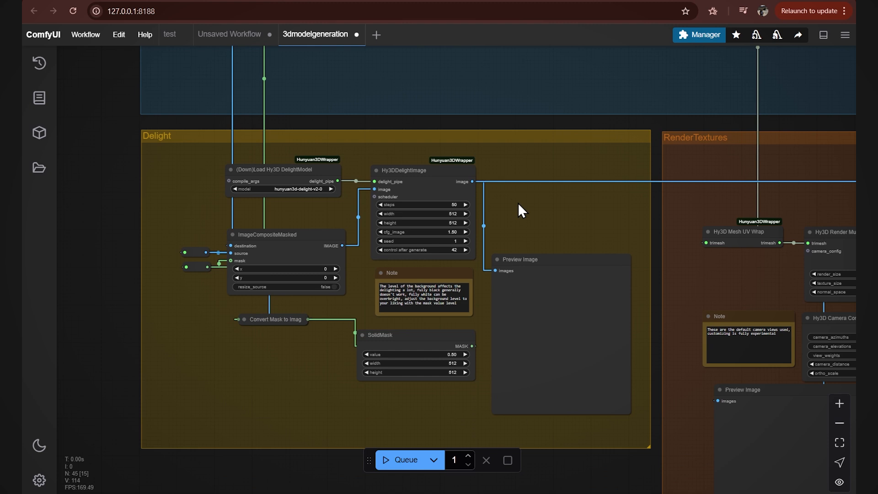
pyautogui.moveTo(189, 159)
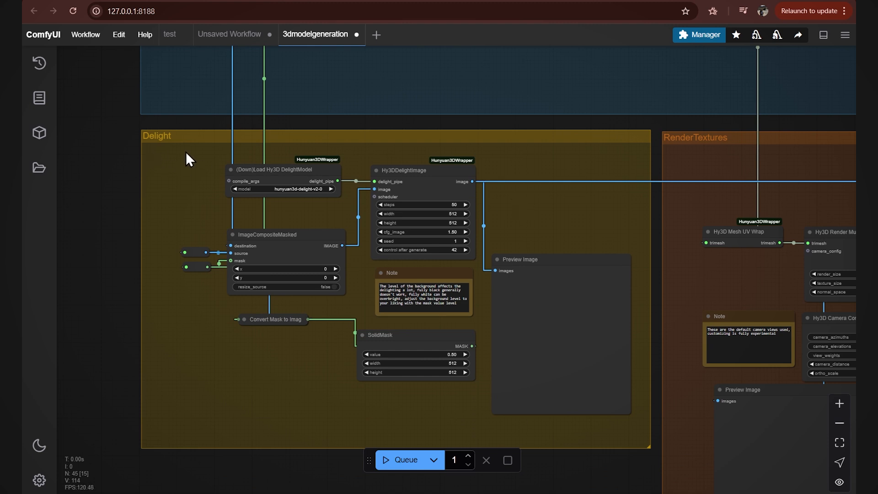
pyautogui.moveTo(193, 161)
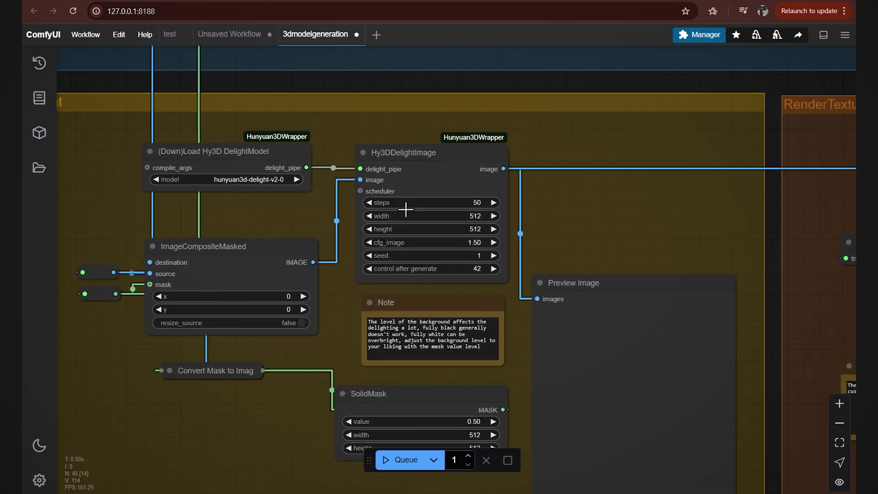
pyautogui.moveTo(479, 216)
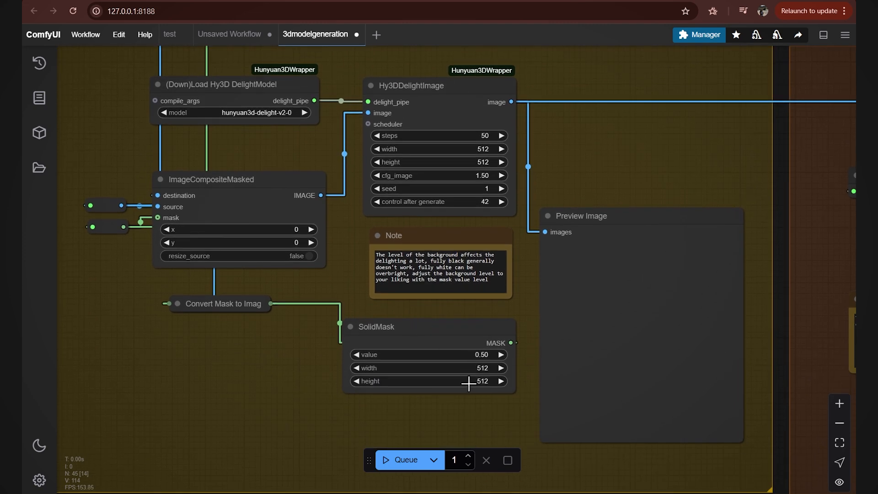
pyautogui.moveTo(661, 370)
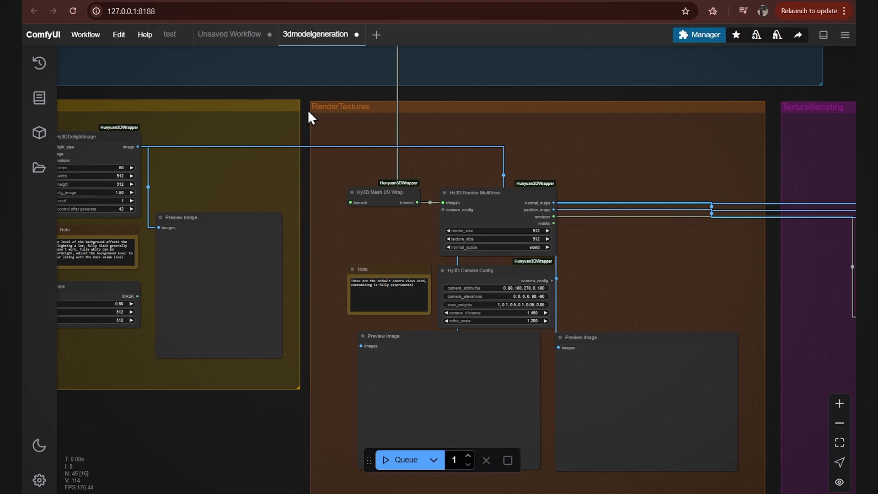
pyautogui.moveTo(683, 283)
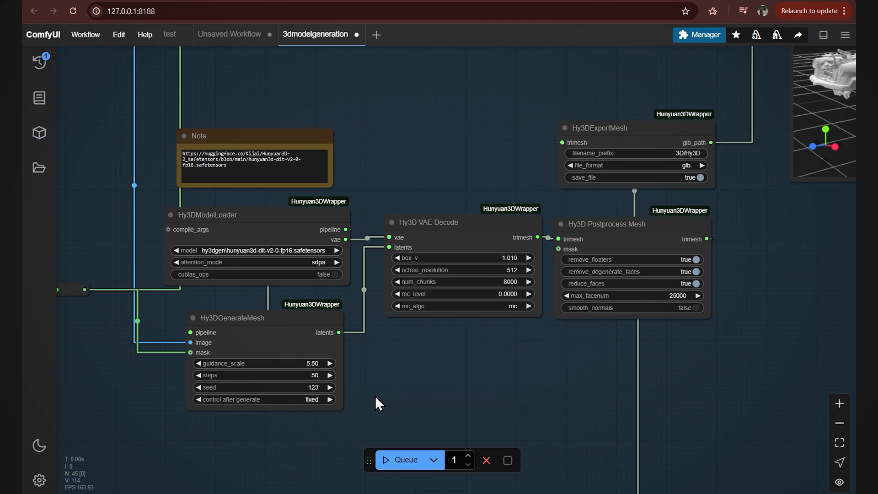
pyautogui.moveTo(407, 463)
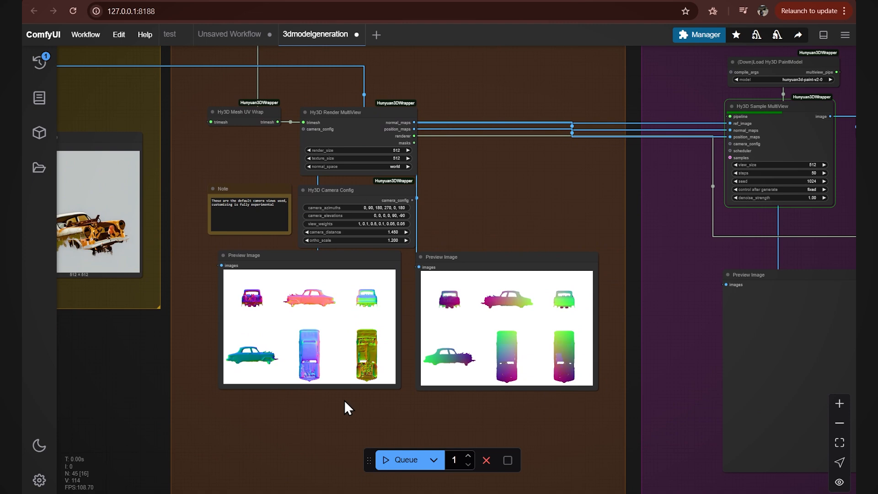
pyautogui.moveTo(324, 346)
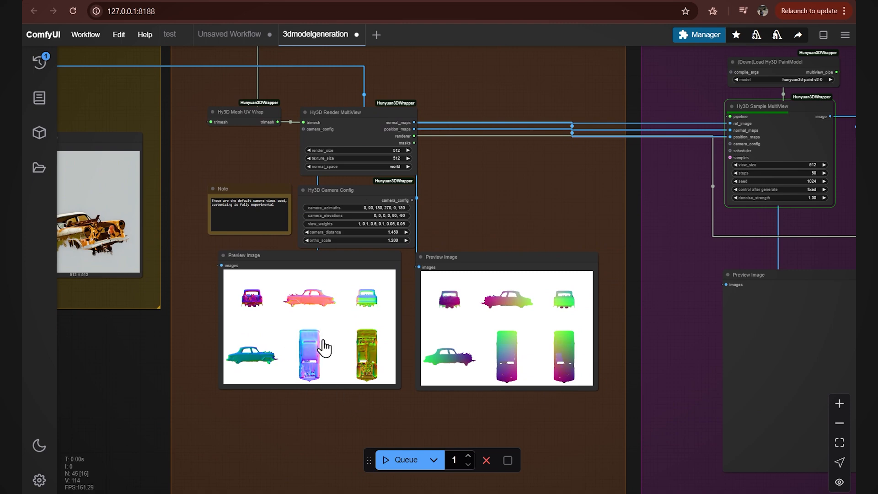
pyautogui.moveTo(671, 369)
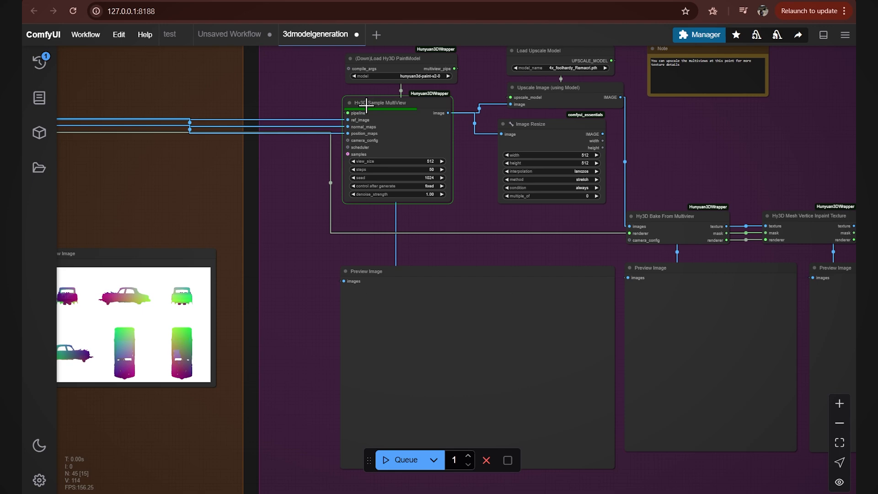
pyautogui.moveTo(468, 174)
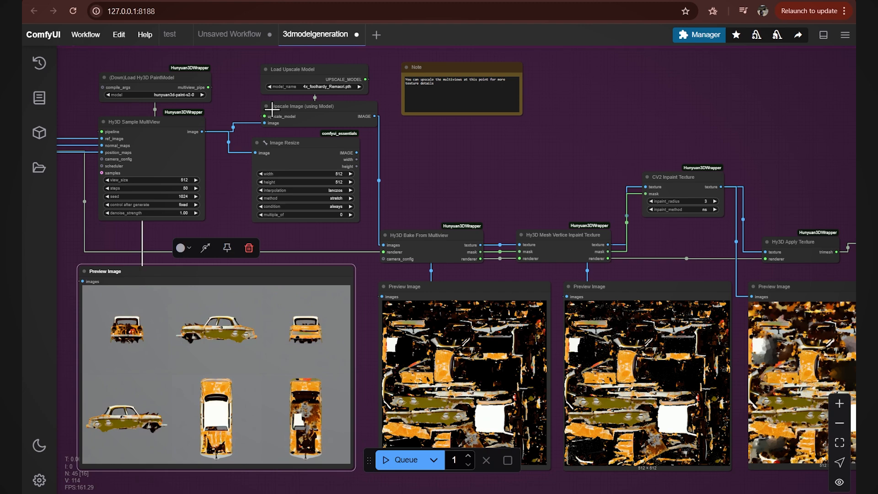
pyautogui.moveTo(672, 287)
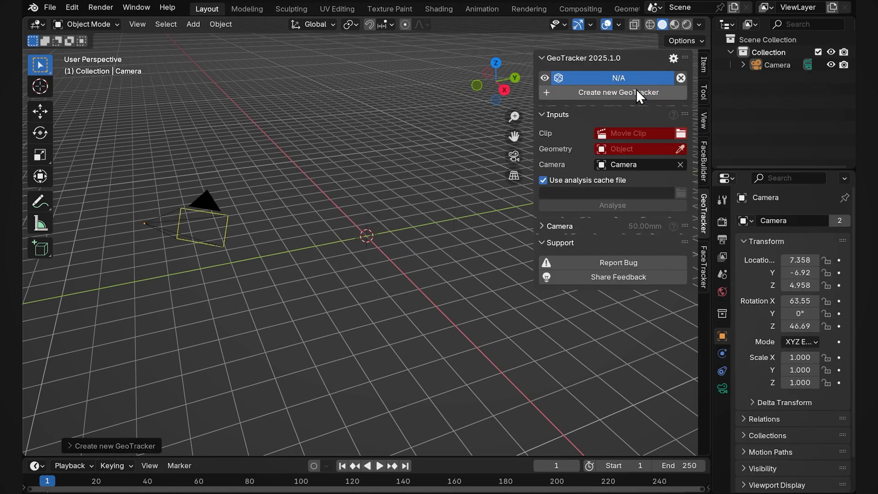
# Create a GeoTracker with the 5835604 HD car video as its clip, then start a glTF 2.0 import.
pyautogui.click(632, 133)
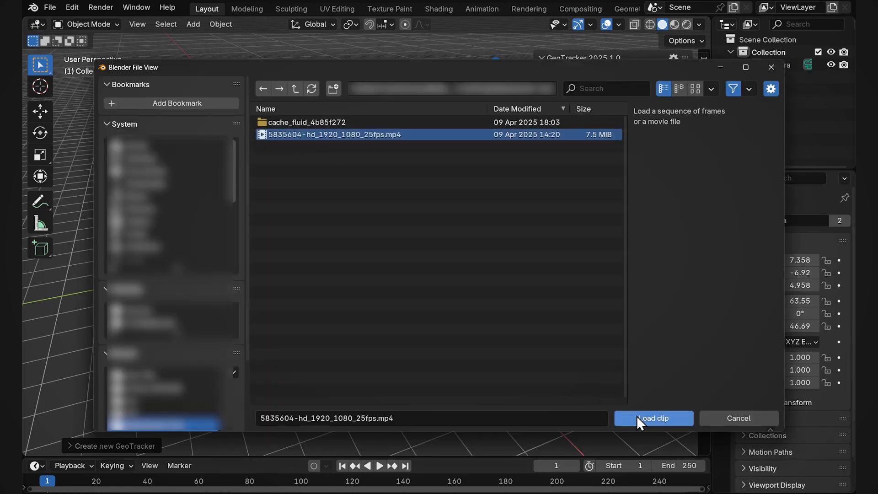
pyautogui.click(654, 418)
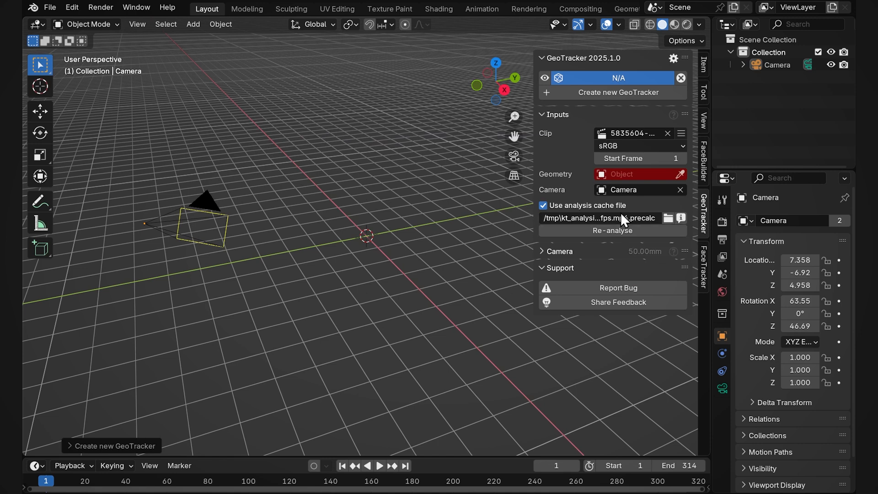
pyautogui.click(50, 7)
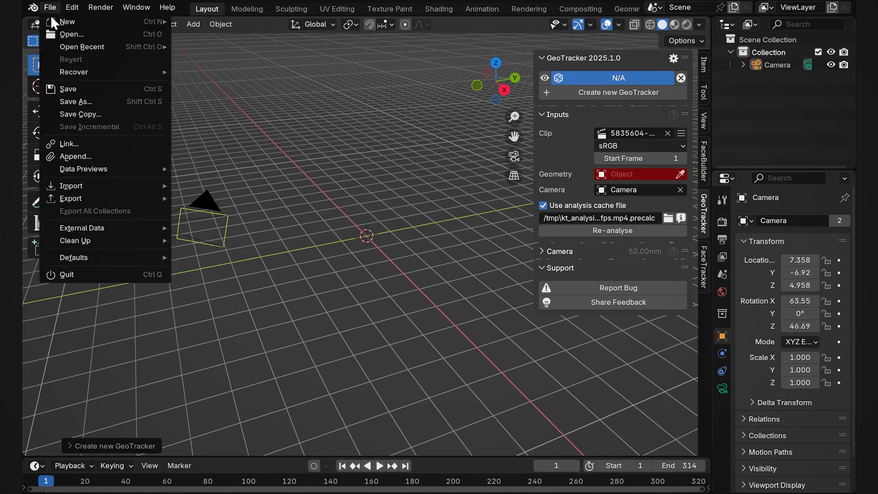
pyautogui.moveTo(72, 185)
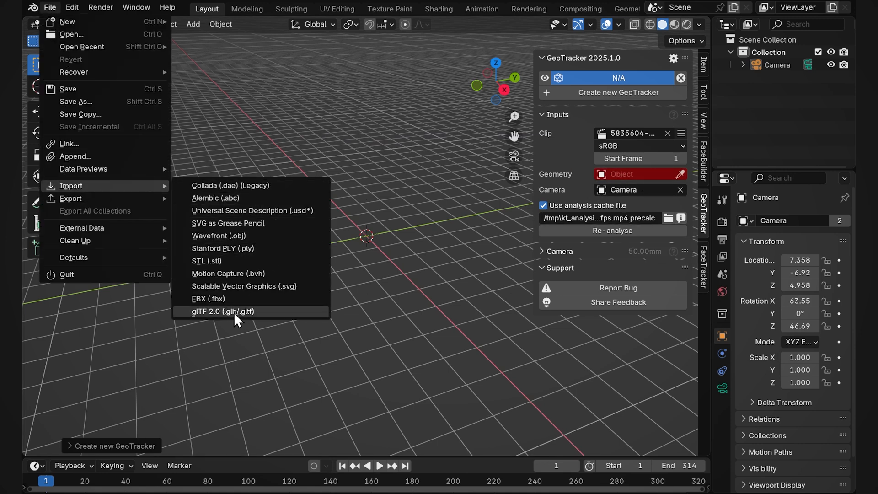
pyautogui.click(222, 311)
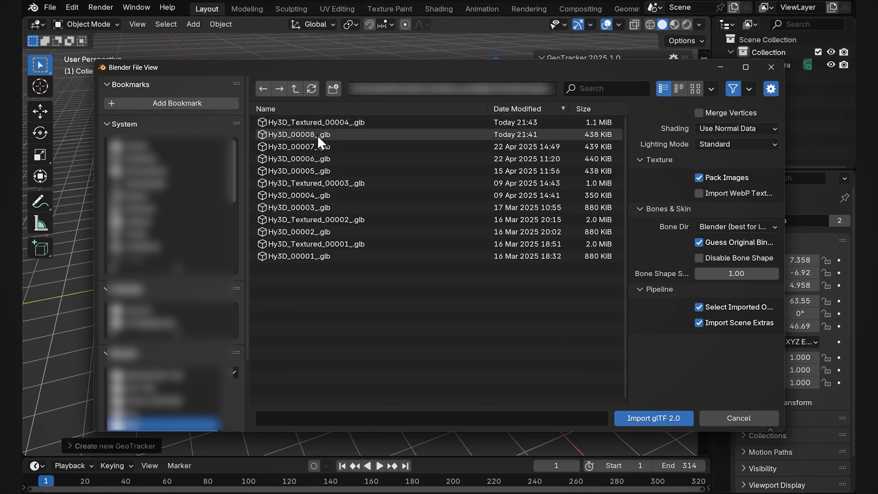
# Import Hy3D_00008_.glb, rename temp_mesh.ply to Car, and set Car as GeoTracker geometry.
pyautogui.click(299, 134)
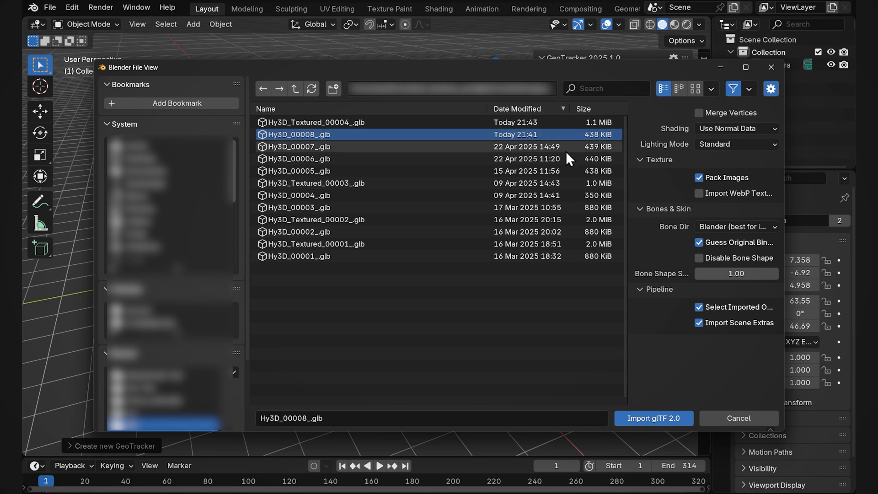
pyautogui.click(653, 418)
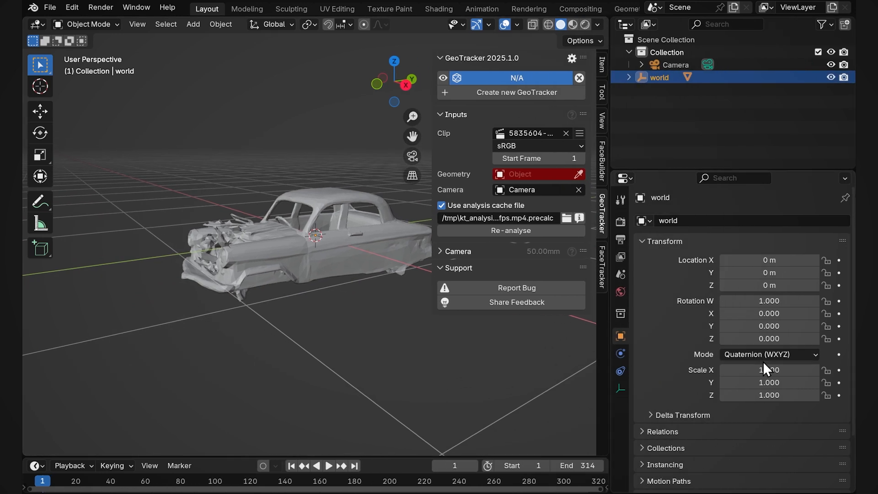
pyautogui.click(771, 354)
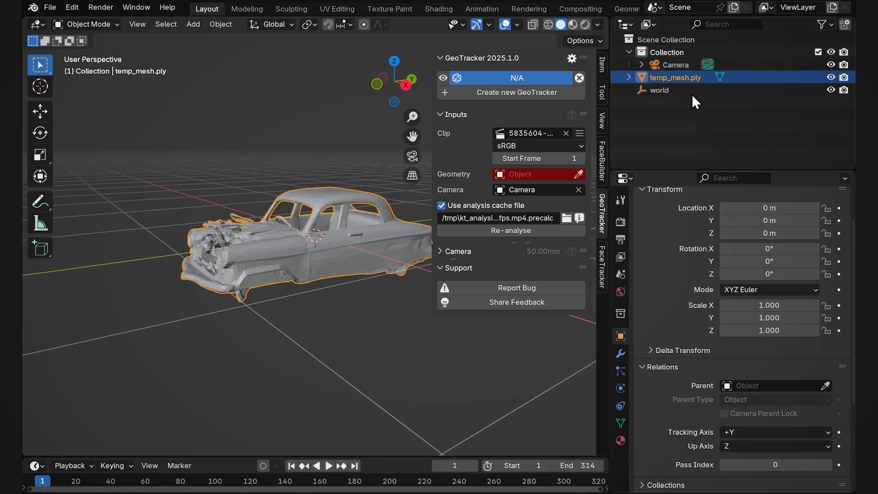
pyautogui.doubleClick(676, 77)
pyautogui.write('Car')
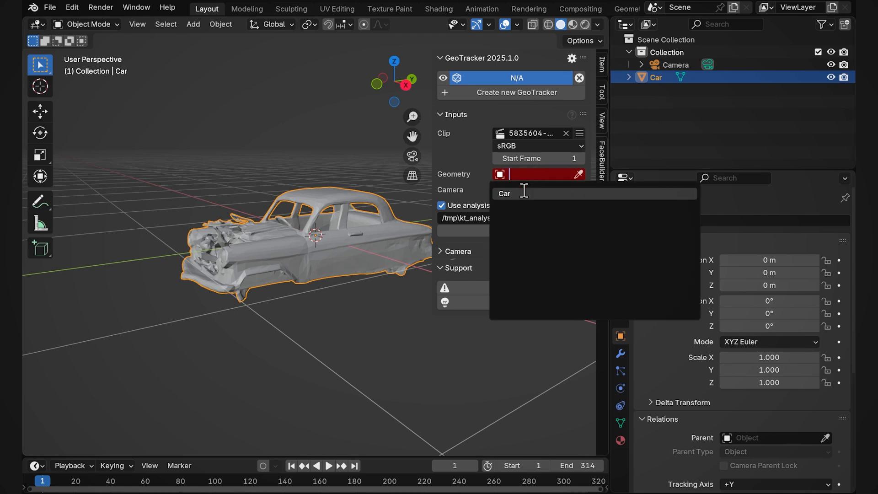
pyautogui.click(504, 192)
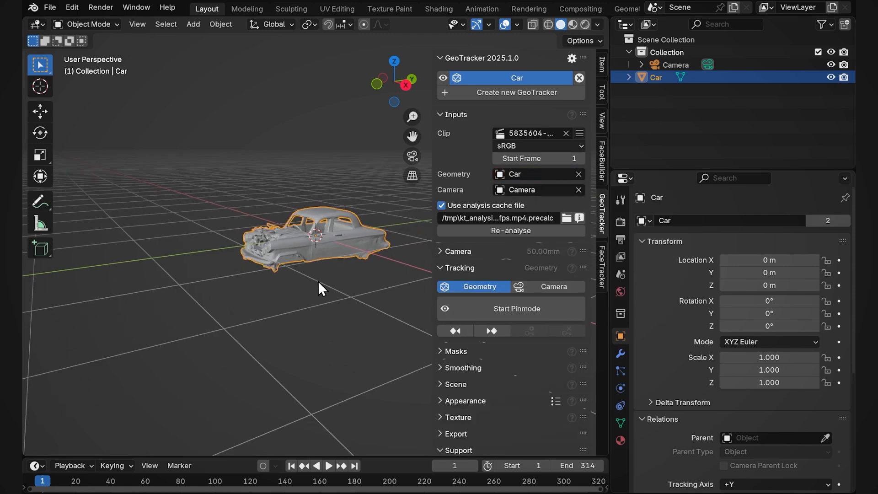
# In Pinmode with Camera tracking, pin the car wireframe onto the car in the first frame.
pyautogui.click(516, 309)
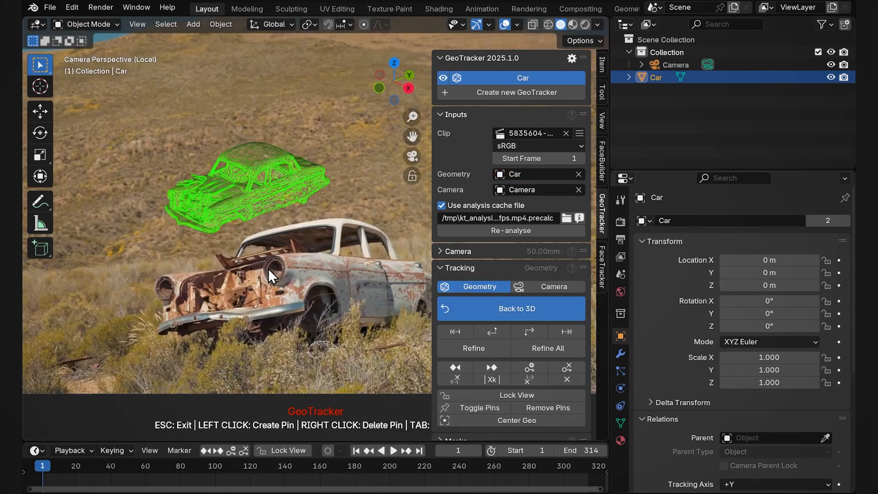
pyautogui.moveTo(220, 296)
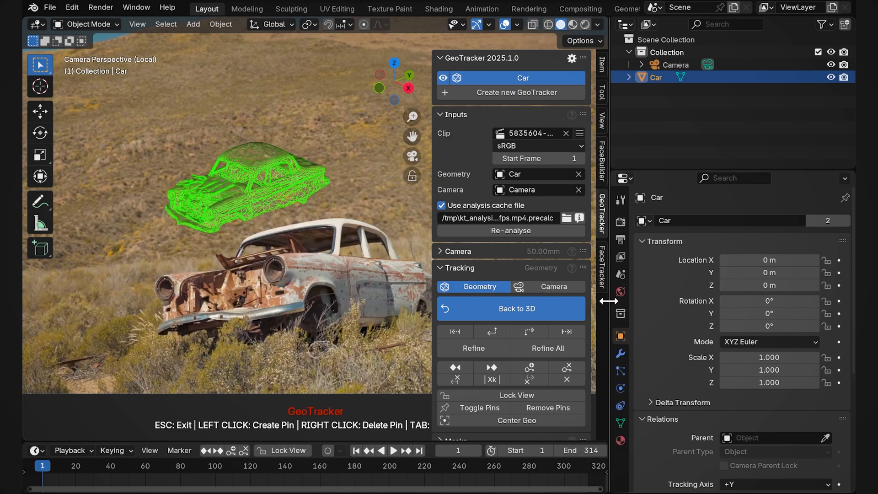
pyautogui.click(661, 286)
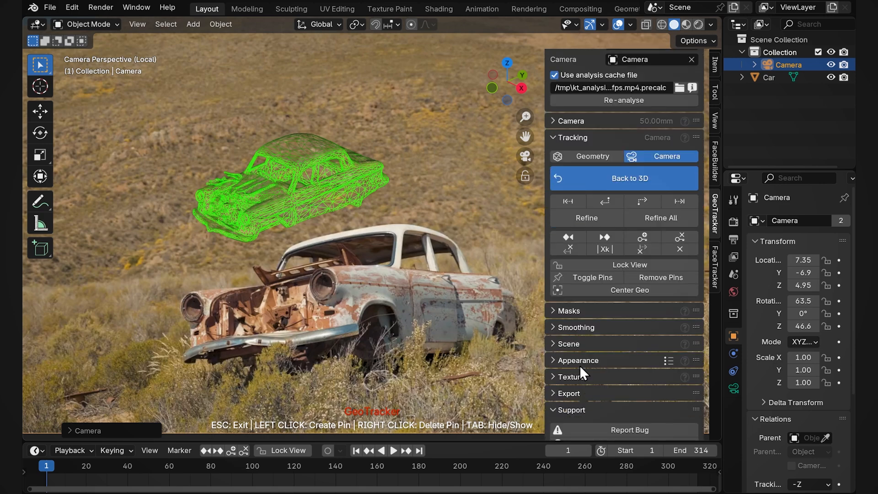
pyautogui.click(568, 344)
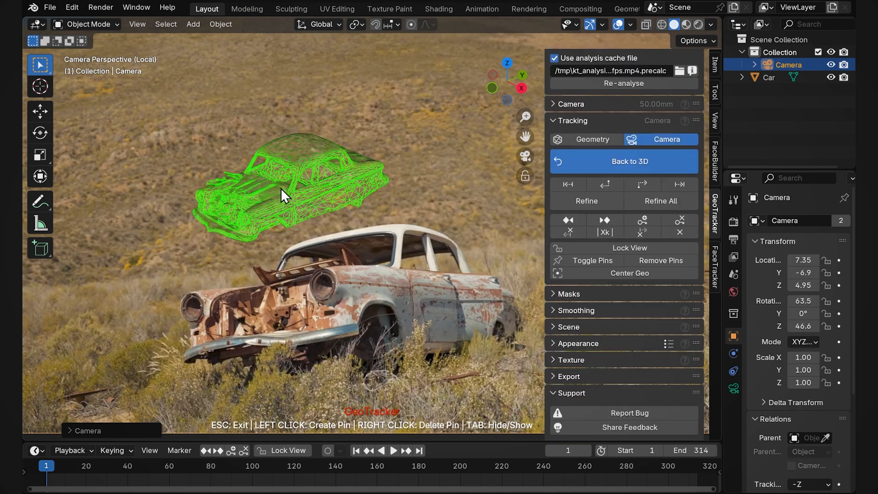
pyautogui.moveTo(283, 195); pyautogui.dragTo(235, 342)
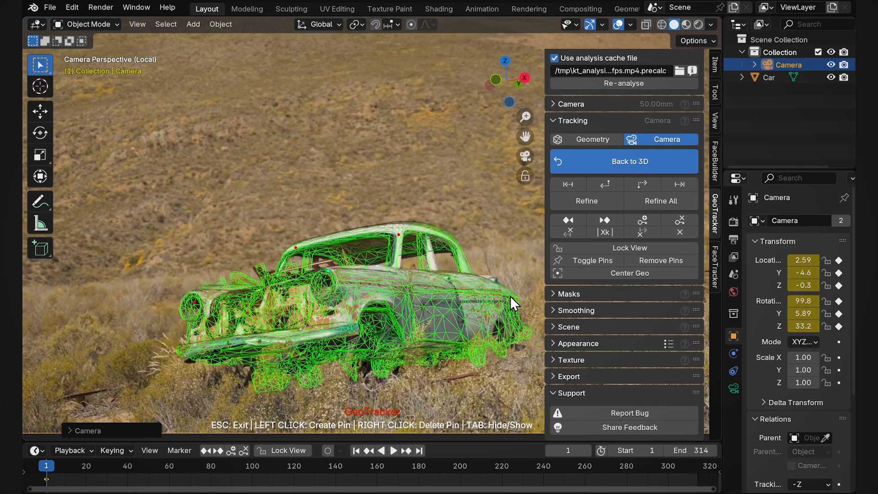
pyautogui.click(569, 104)
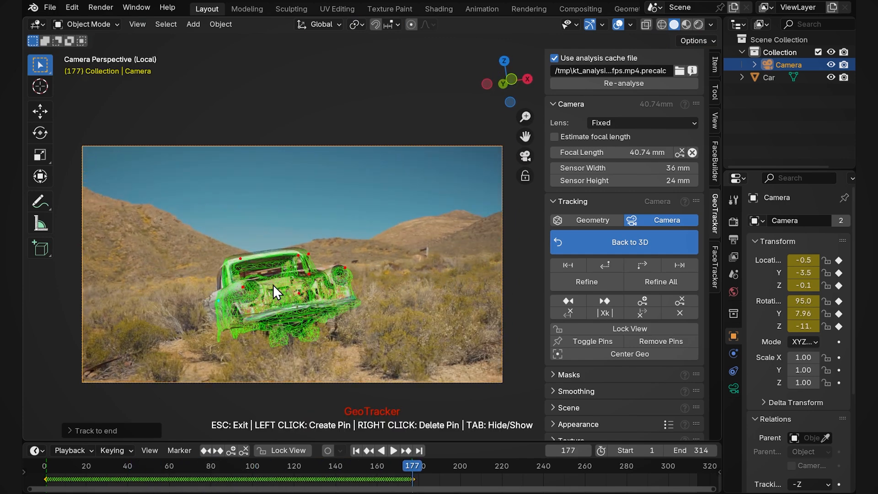
# Realign the drifting model mid-shot and finish camera tracking through frame 314.
pyautogui.moveTo(278, 294); pyautogui.dragTo(219, 313)
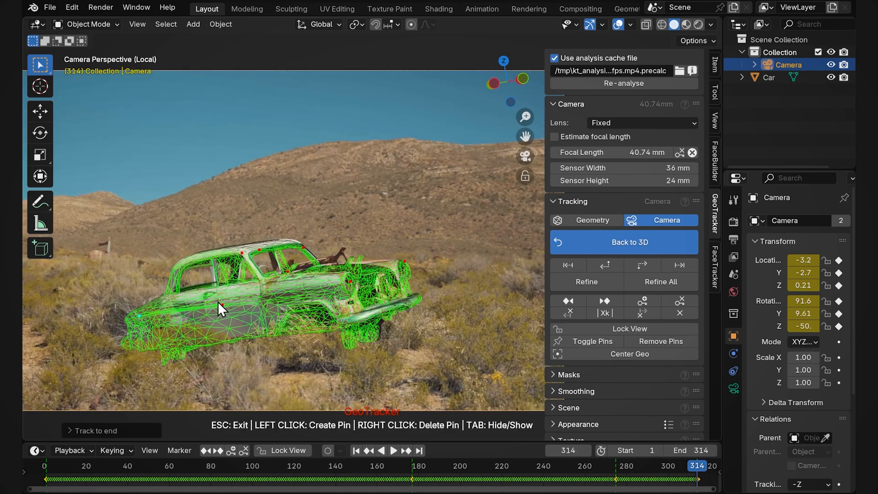
pyautogui.click(659, 282)
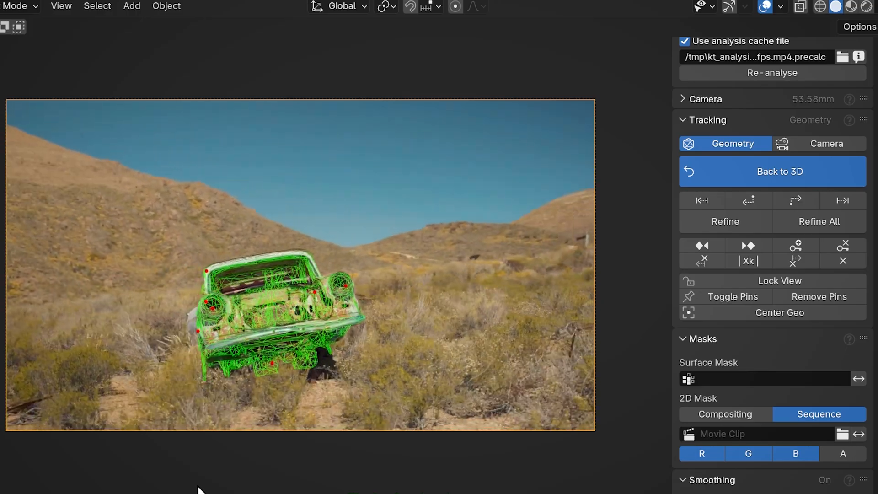
# Open a 3D view beside the footage showing the orange camera path around the car.
pyautogui.click(779, 172)
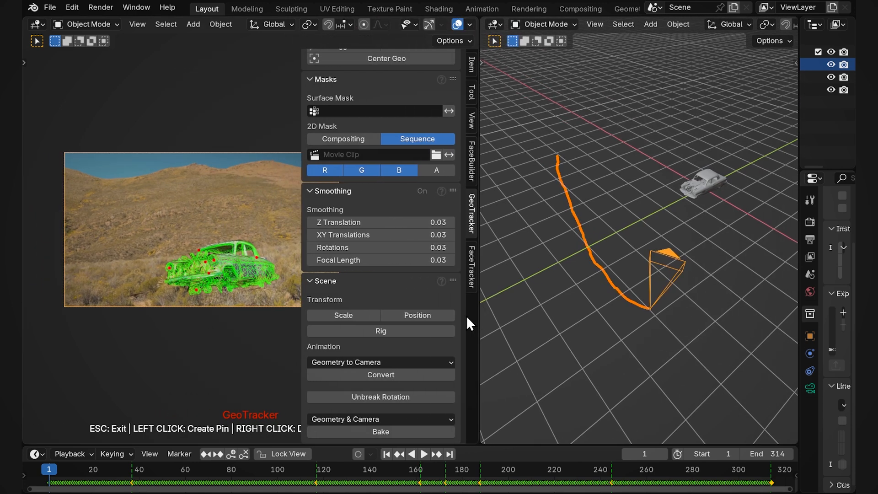
pyautogui.click(416, 315)
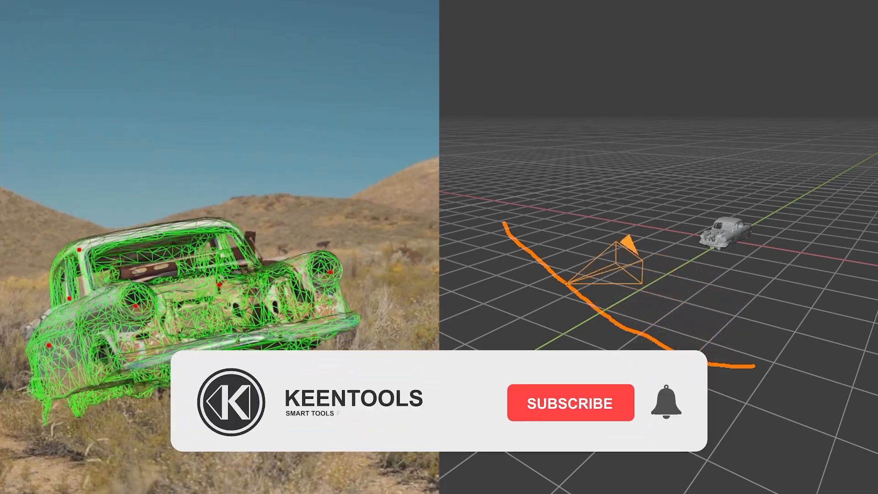
pyautogui.click(570, 403)
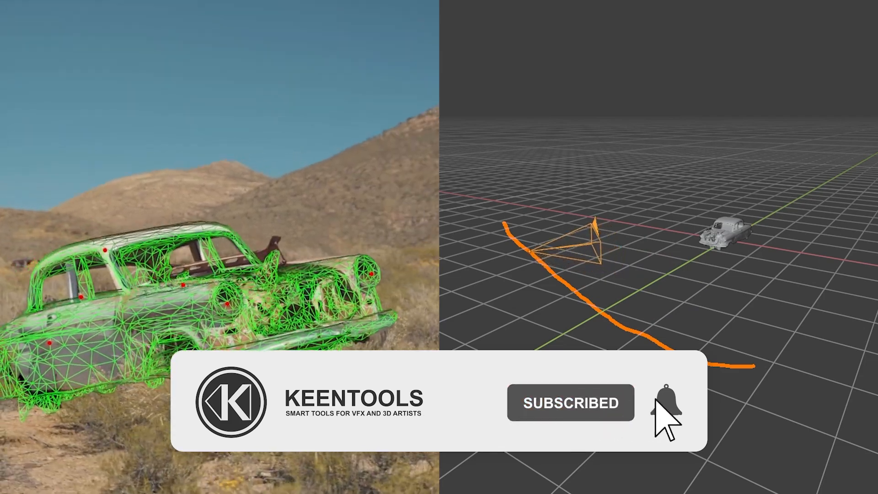
pyautogui.click(667, 402)
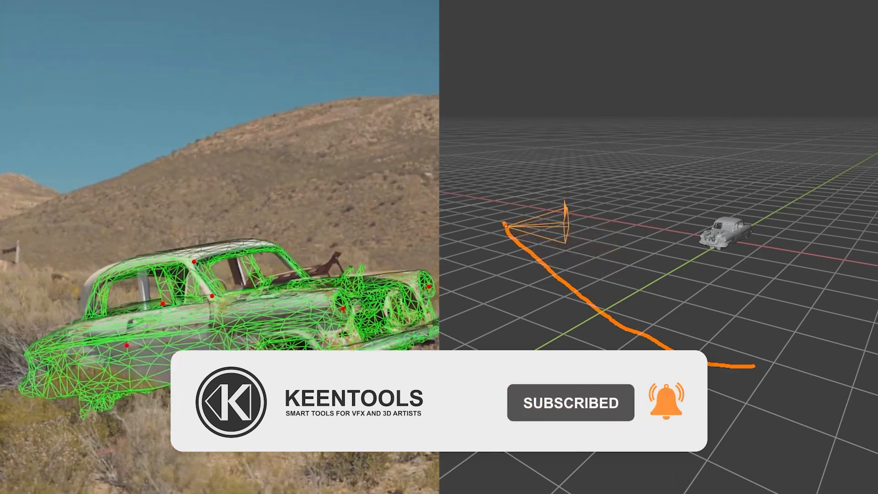